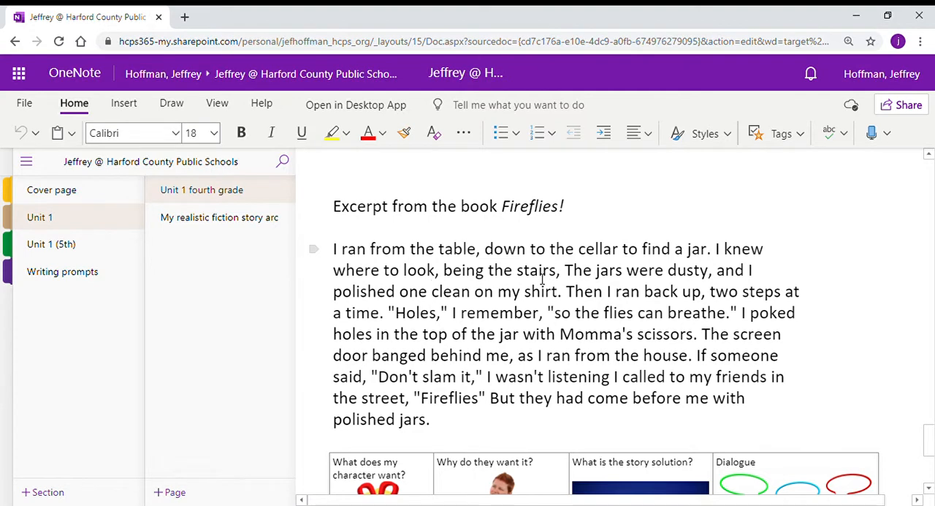
Open the 'My realistic fiction story arc' page from the page list.
click(432, 290)
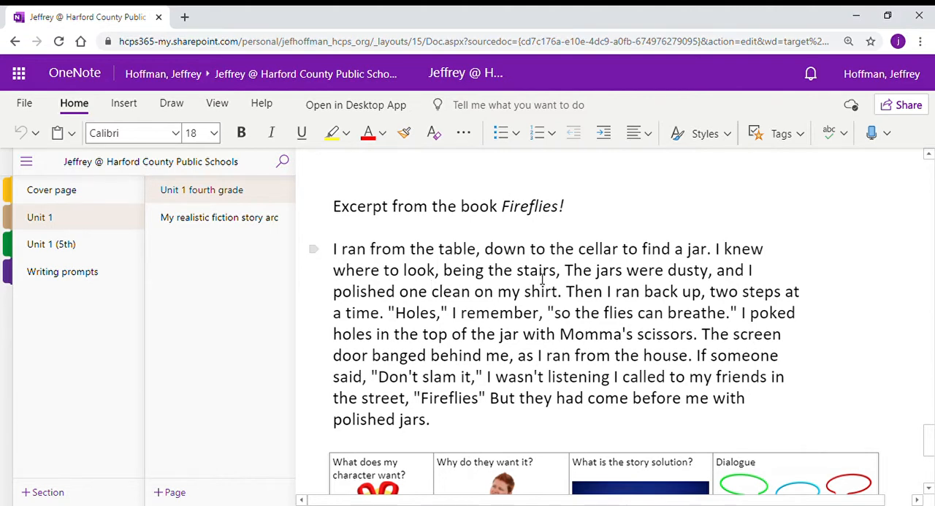
click(431, 291)
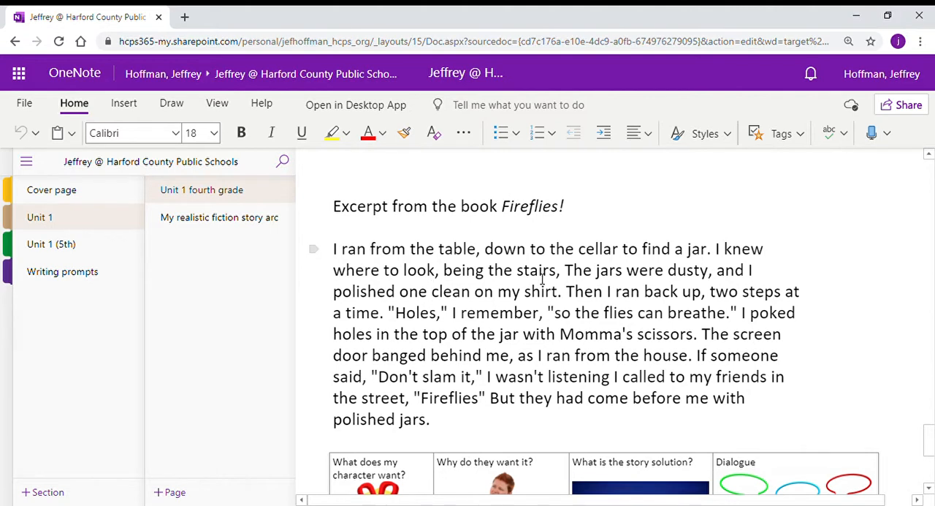
click(432, 290)
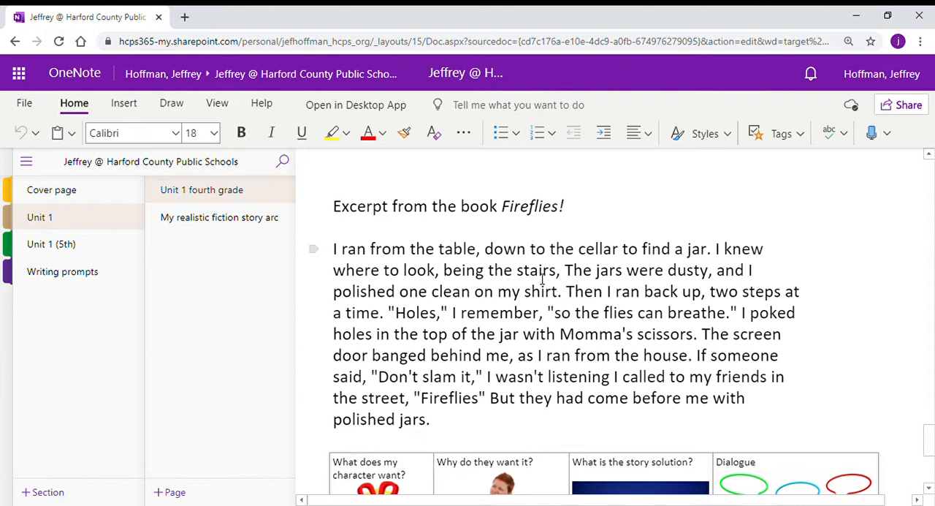
click(431, 290)
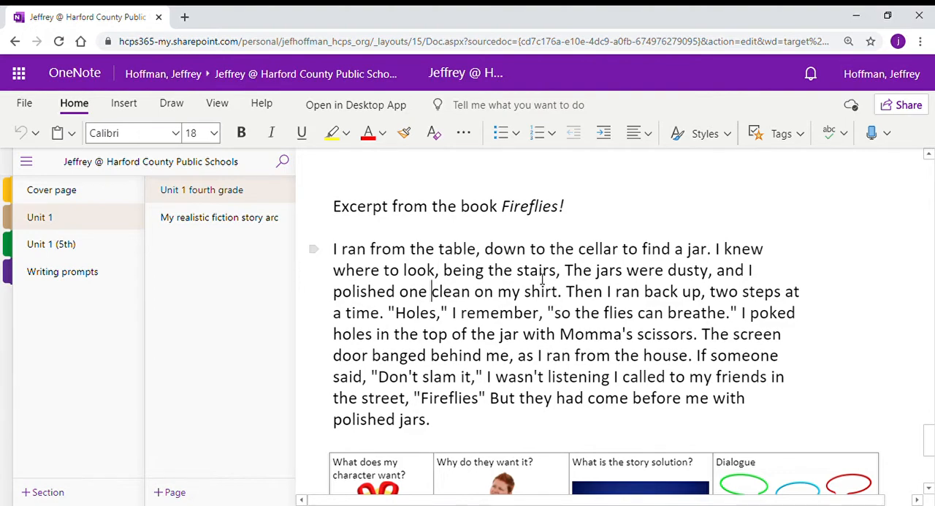
scroll(down, 3)
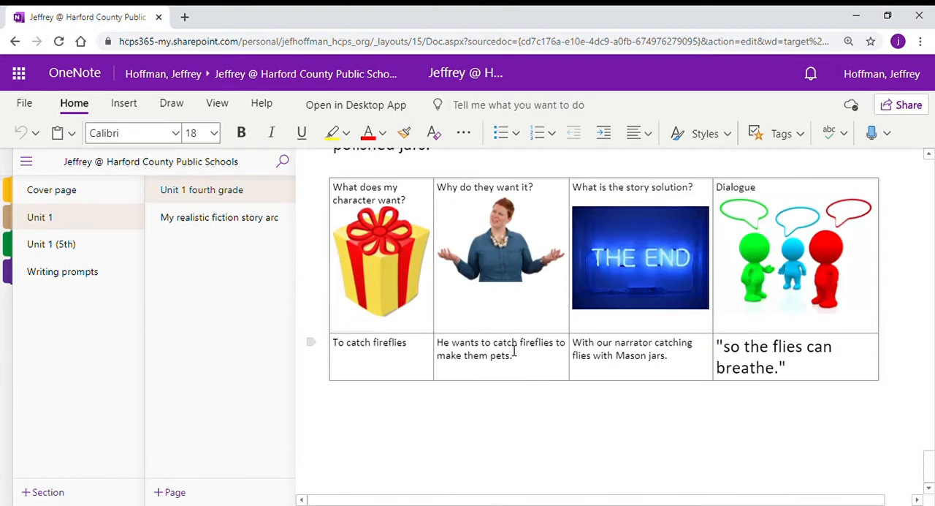
click(219, 217)
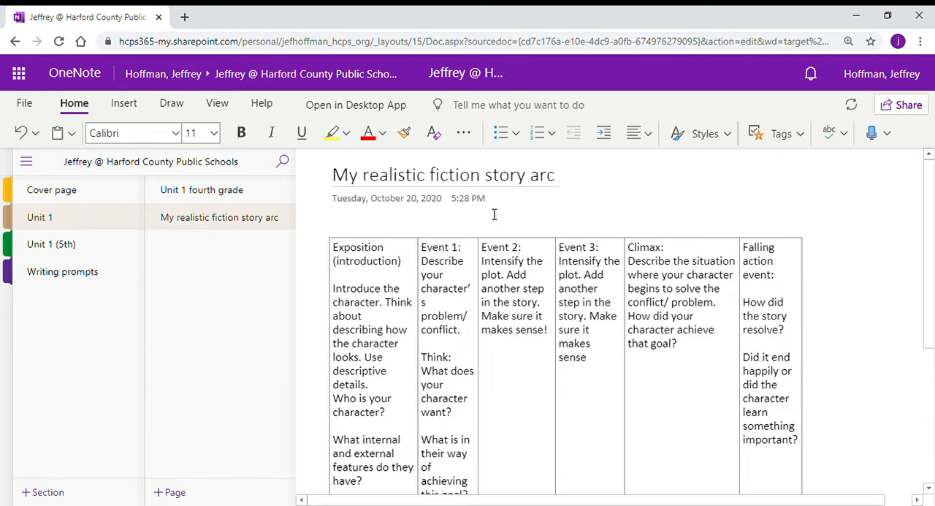
Place the cursor in the story-arc table and move down to its empty bottom row.
click(774, 247)
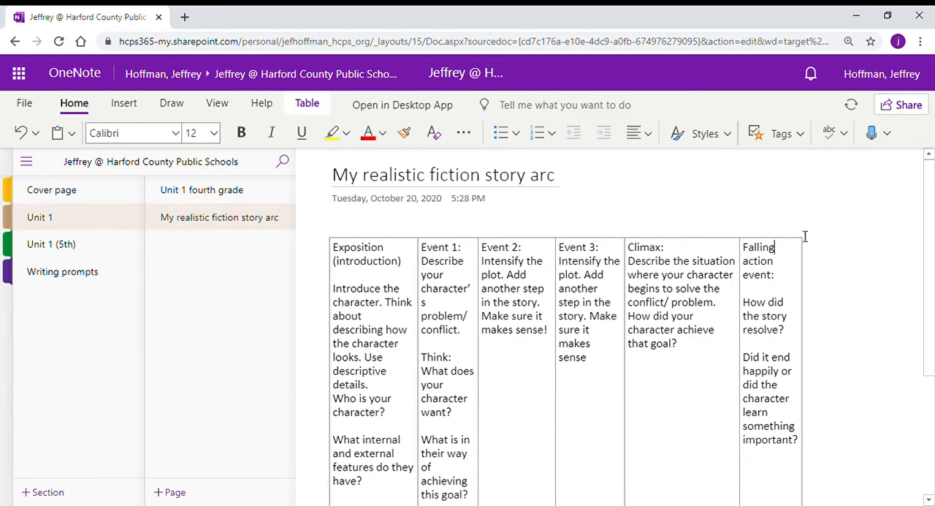
scroll(down, 3)
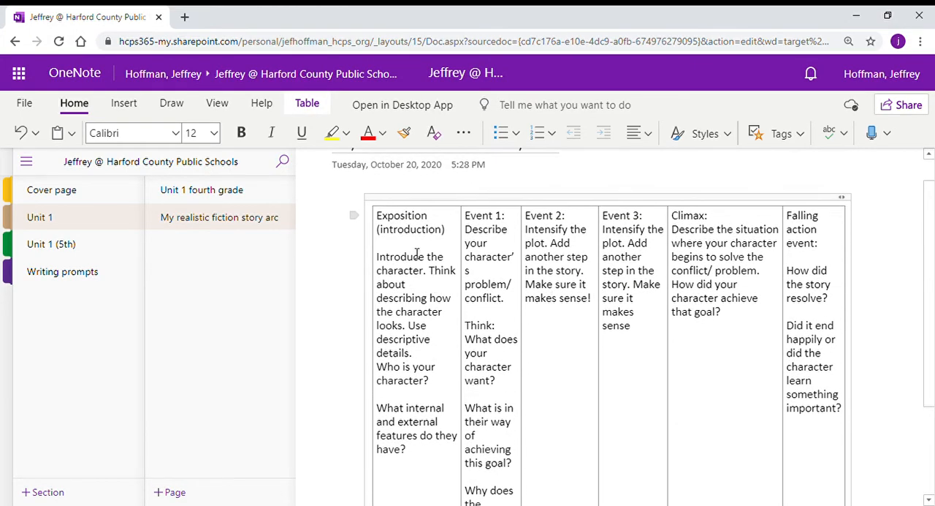
scroll(down, 3)
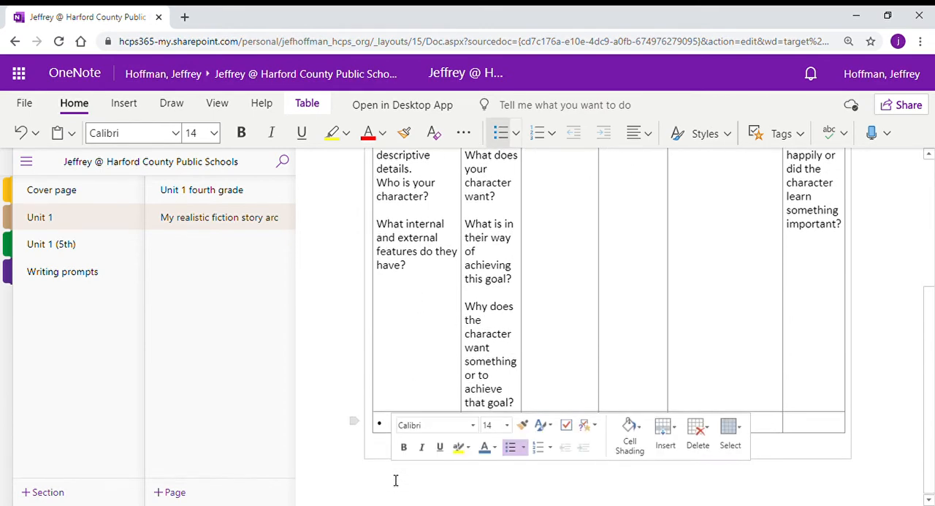
Enter Exposition notes: 'The narrator wants to catch fireflies. (internal)' and 'Child/ kid'.
text(The)
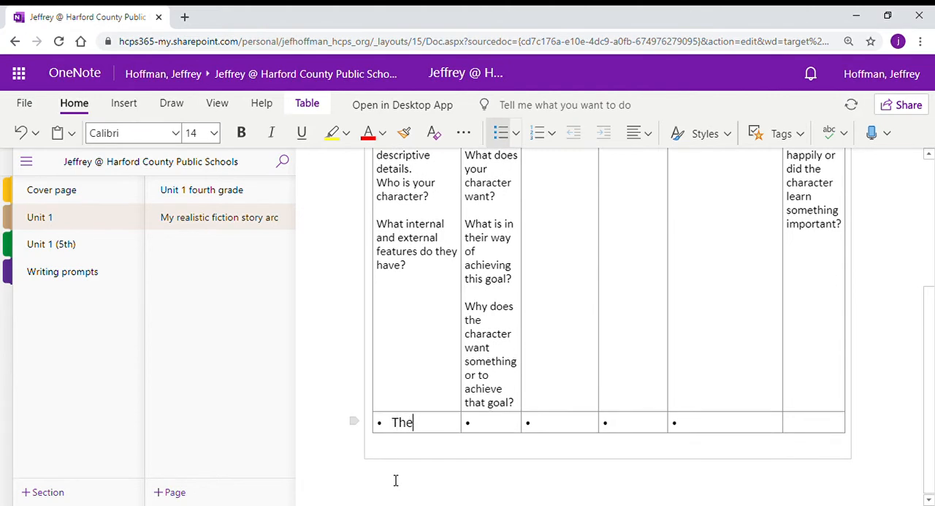
text(narrator wants to catch)
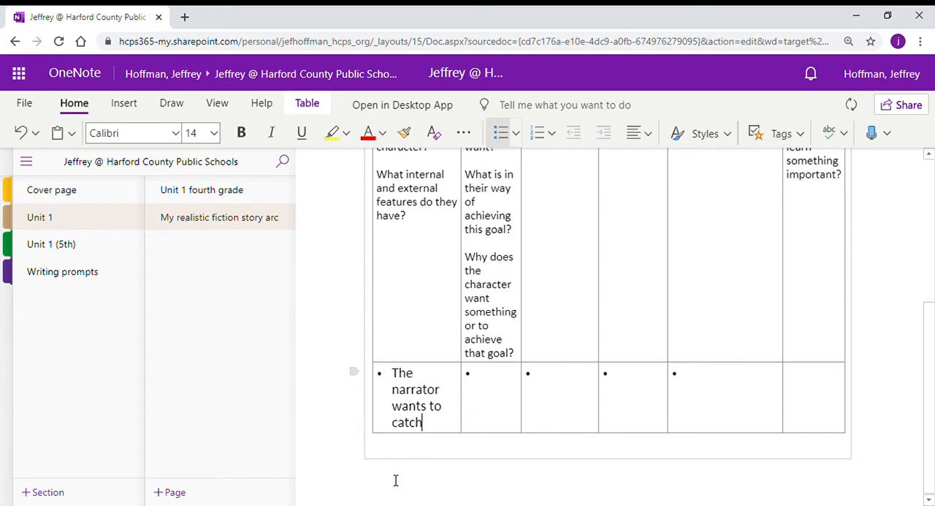
text(fireflies)
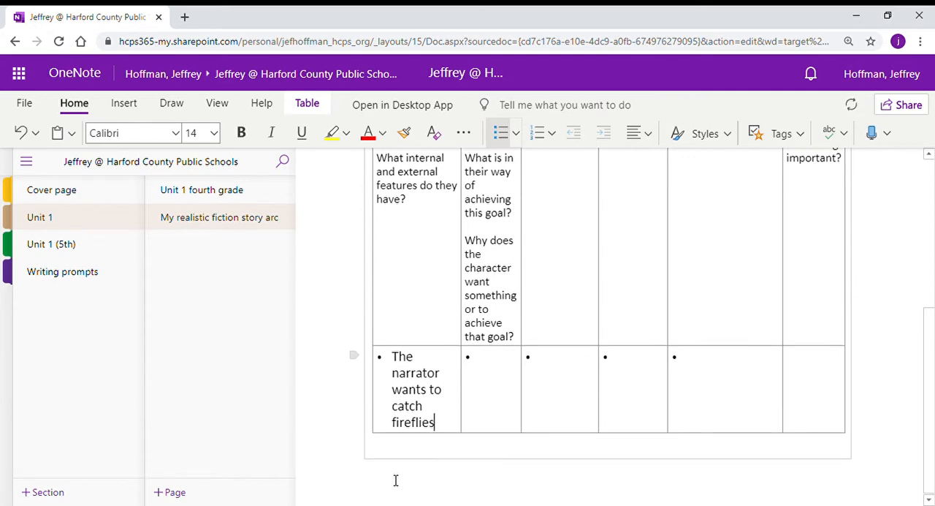
text(. (int)
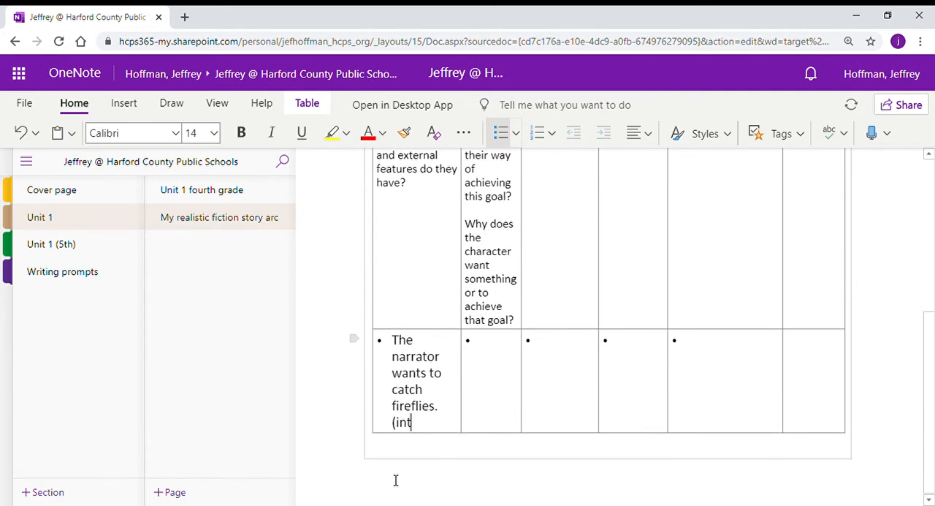
text(ernal)
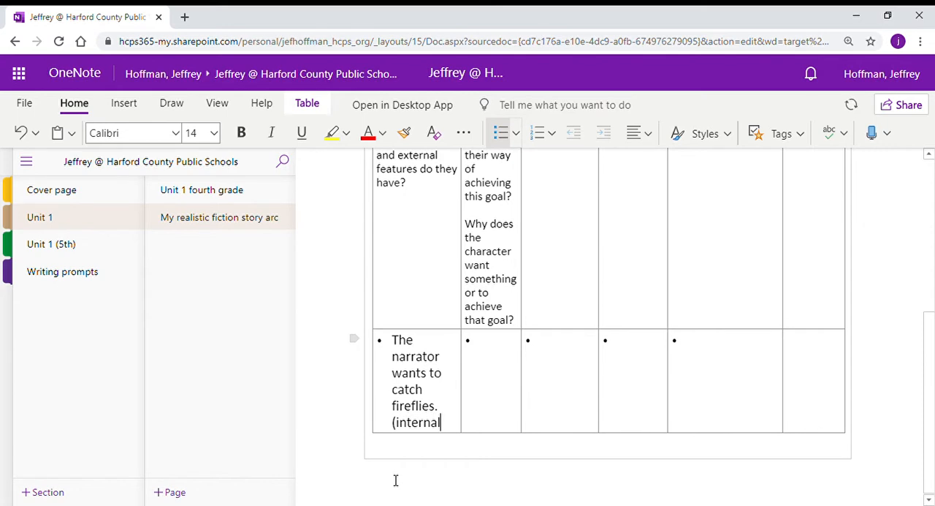
text())
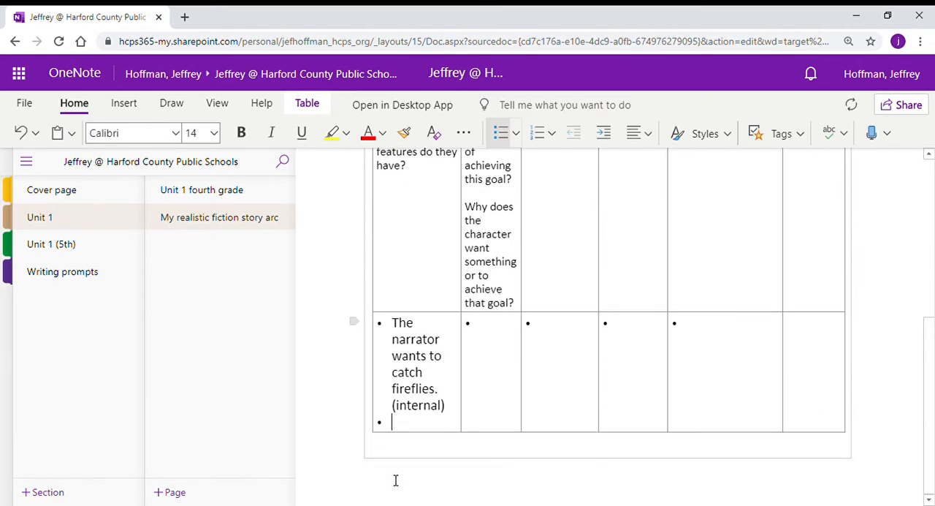
text(Child/)
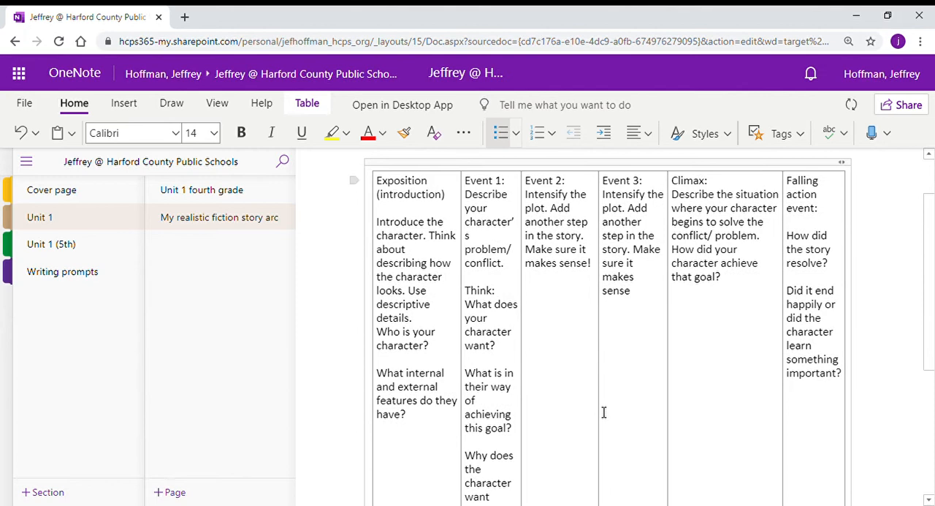
mouse_move(558, 271)
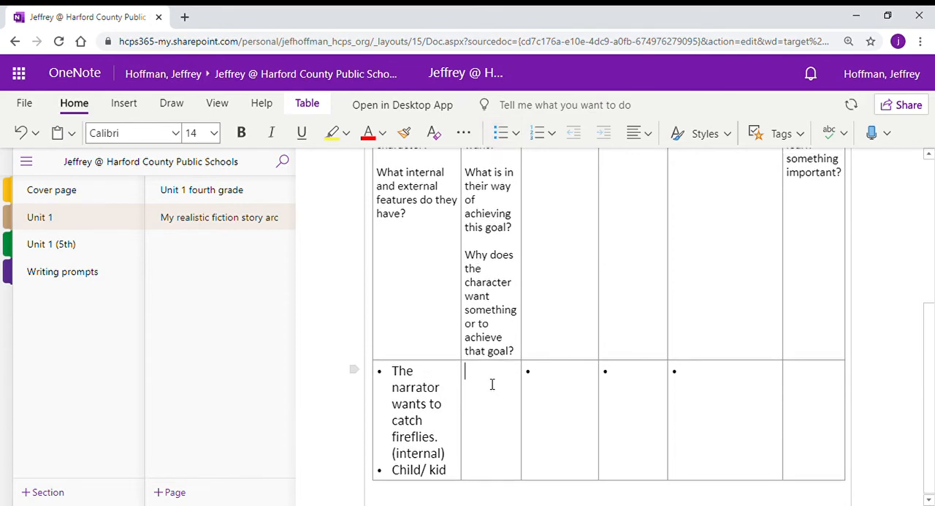
Begin the Event 1 summary with 'He needs fi...' about catching fireflies.
text(He)
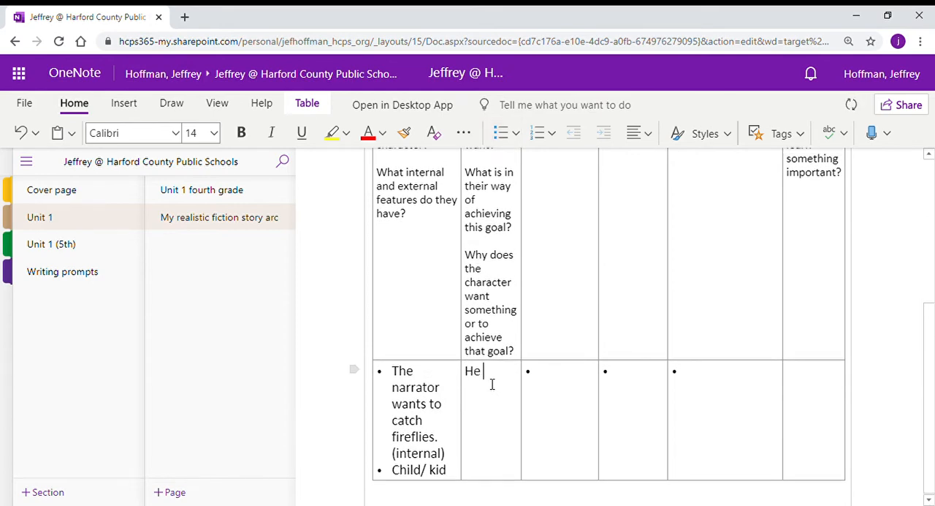
text(needs fi)
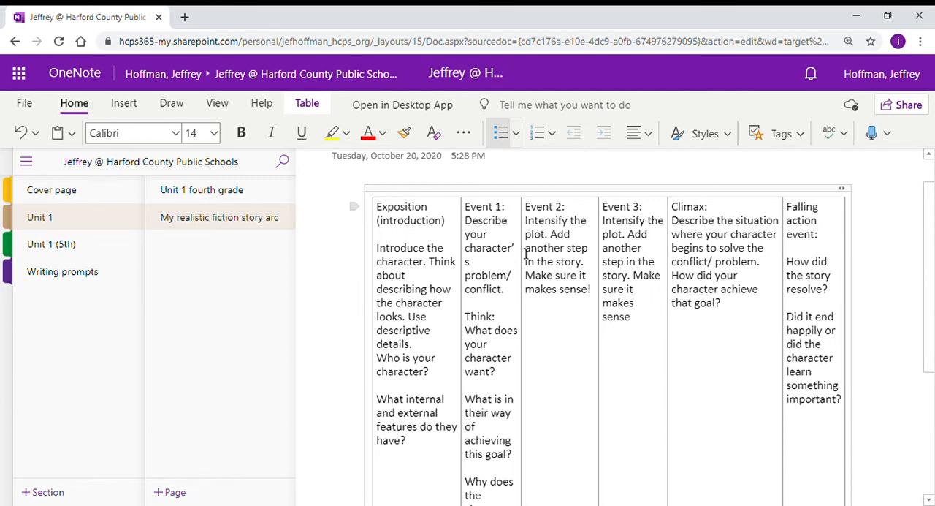
Finish the Event 1–2 summaries, ending with going down the stairs to find a dusty jar.
scroll(down, 3)
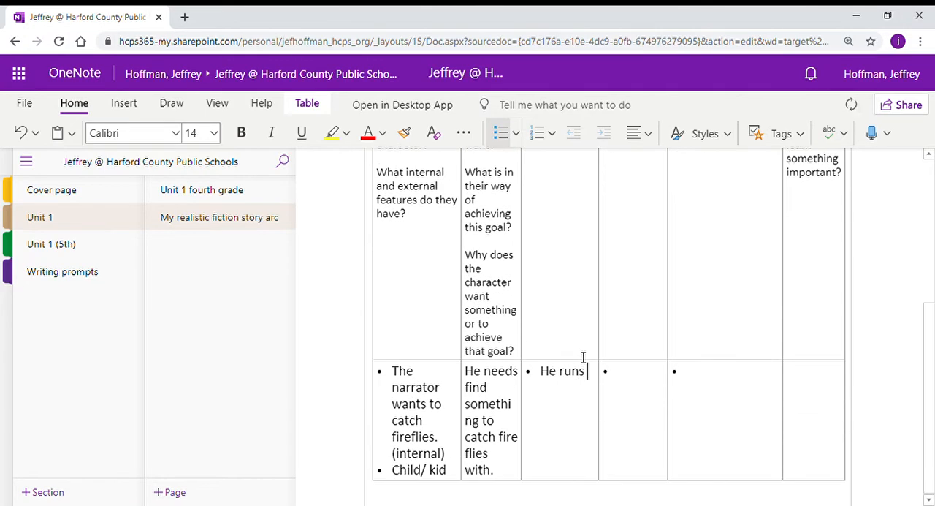
text(down the stairs)
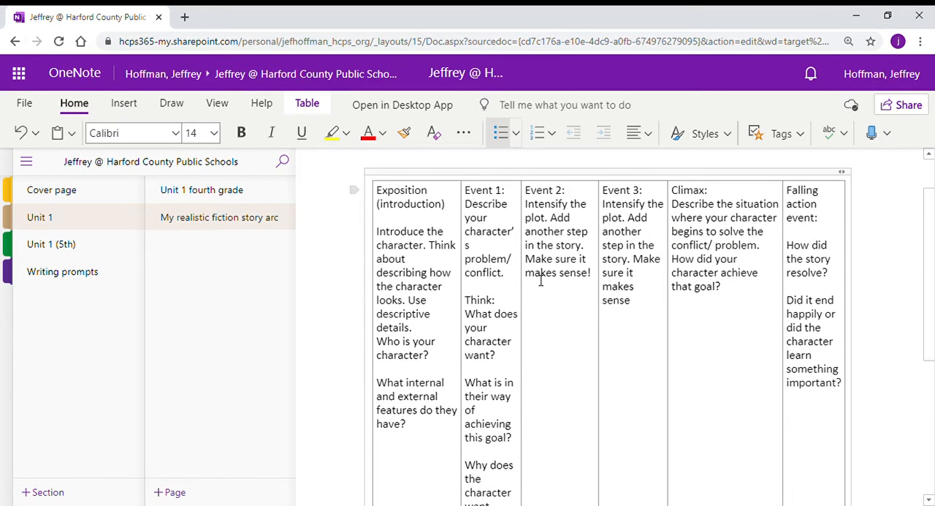
scroll(down, 3)
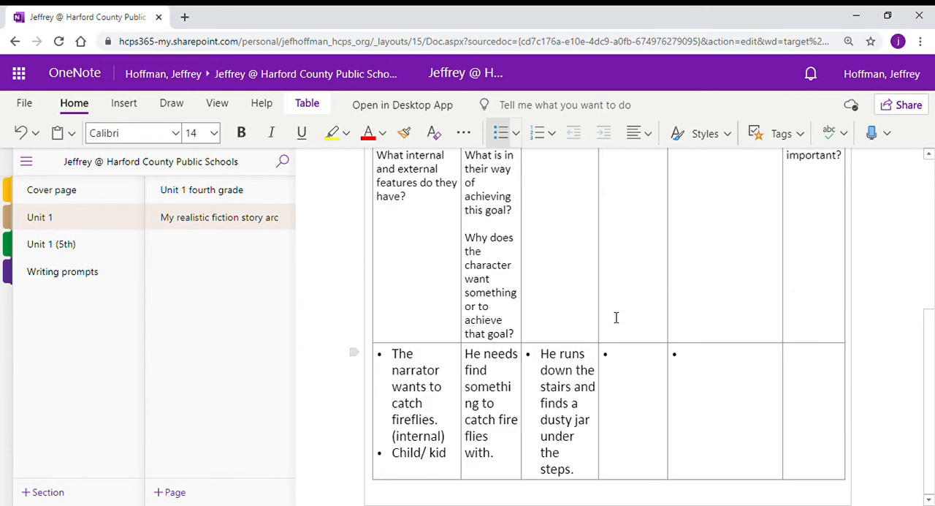
Enter the Event 3 summary: he pokes holes in the jar for air bubbles.
text(He pokes)
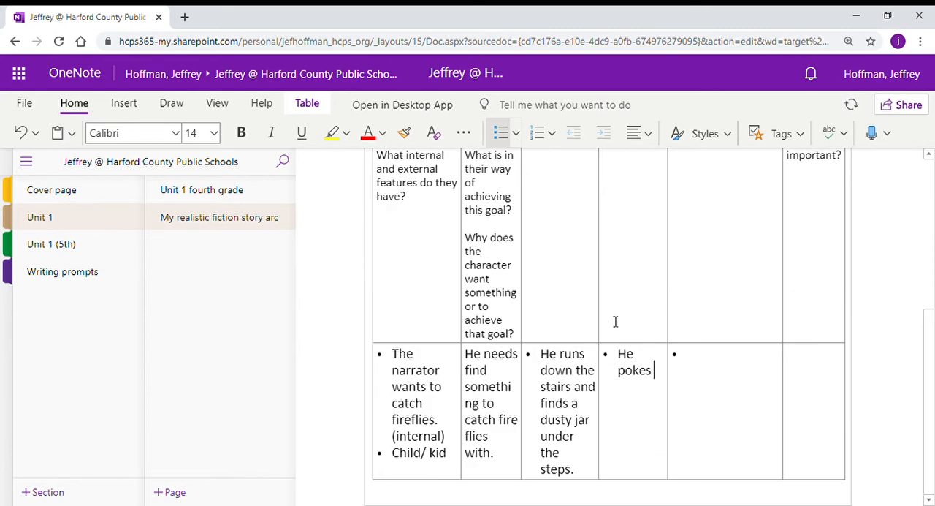
text(hoe)
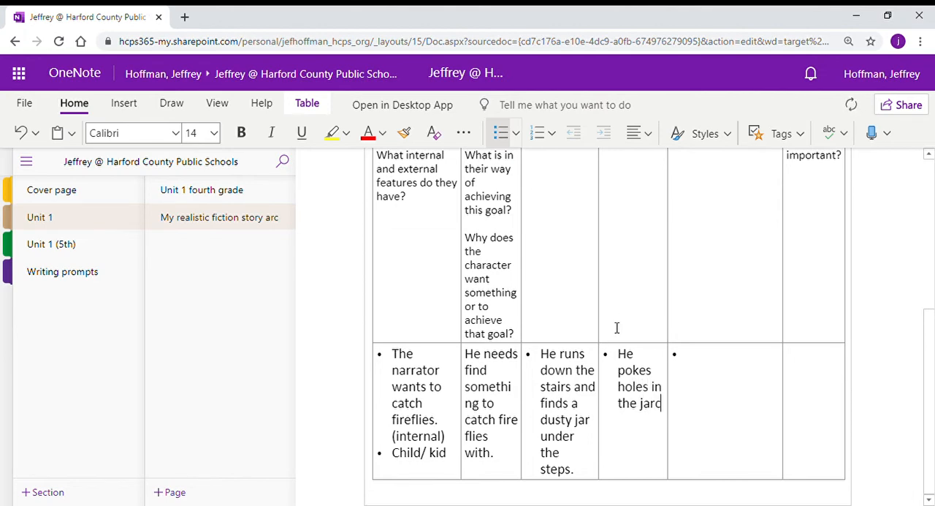
text(for air)
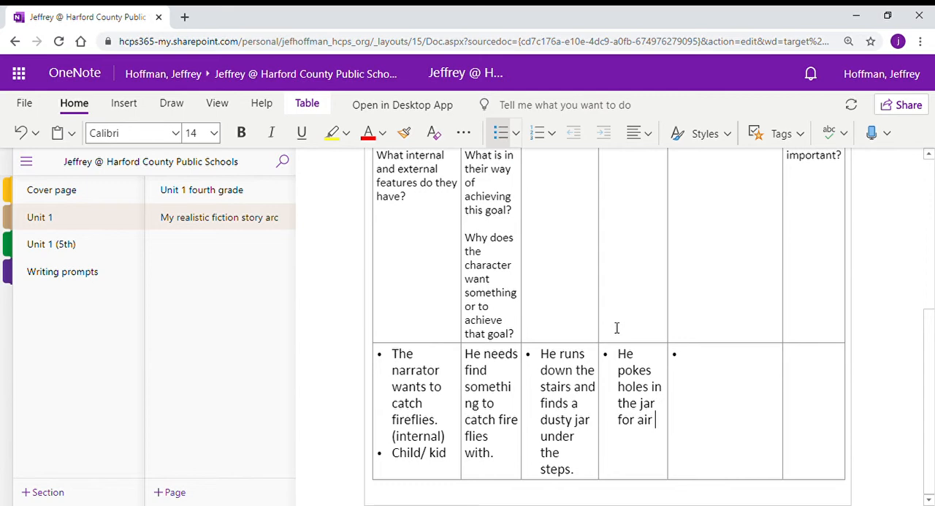
text(bubbles)
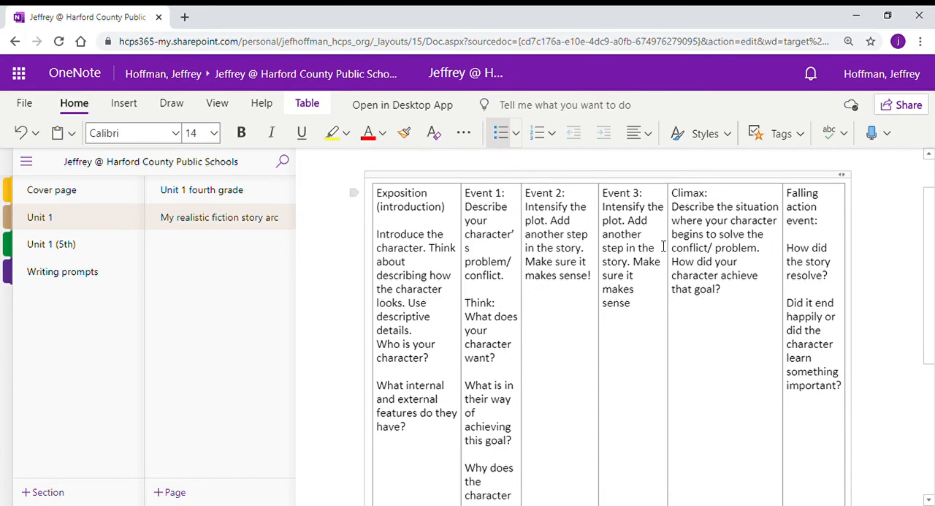
Enter the Climax: 'He watching the fire fly lights fade in the dark and running to catch them.'.
scroll(down, 3)
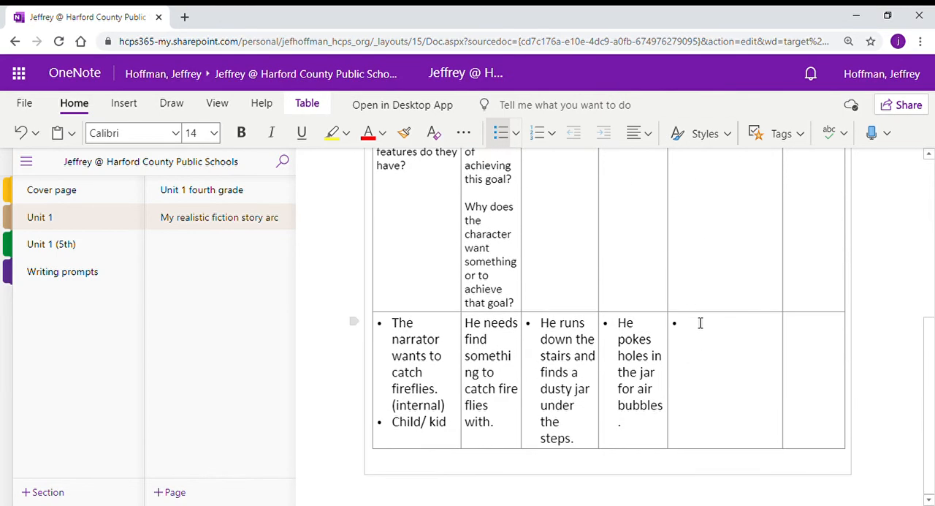
text(He)
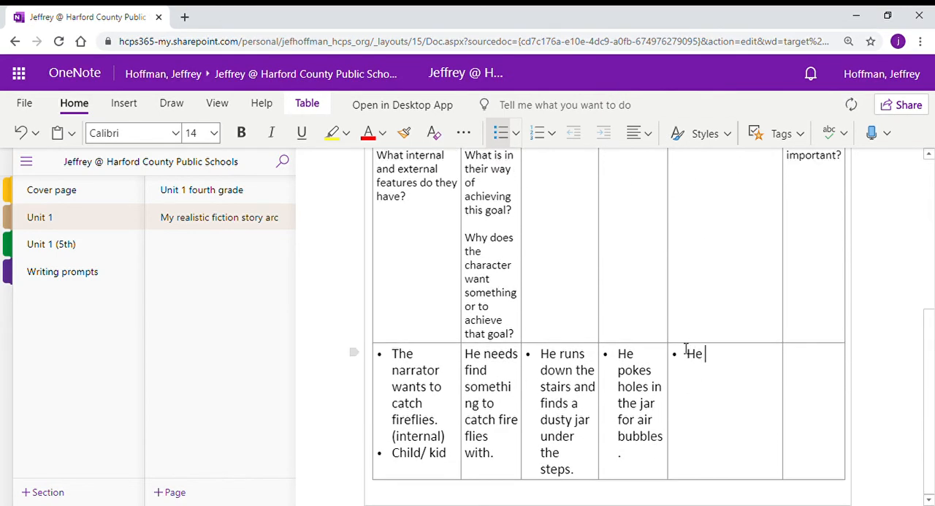
text(watchin)
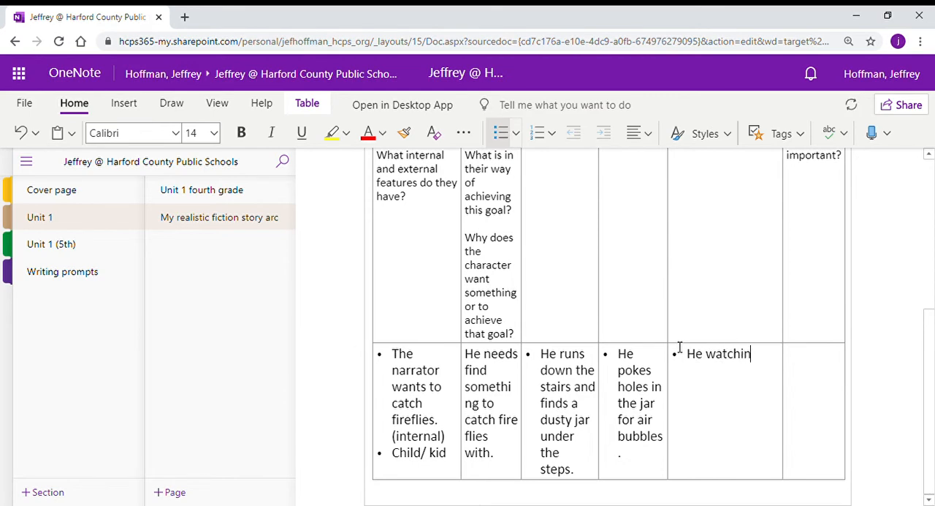
text(g the fire fl)
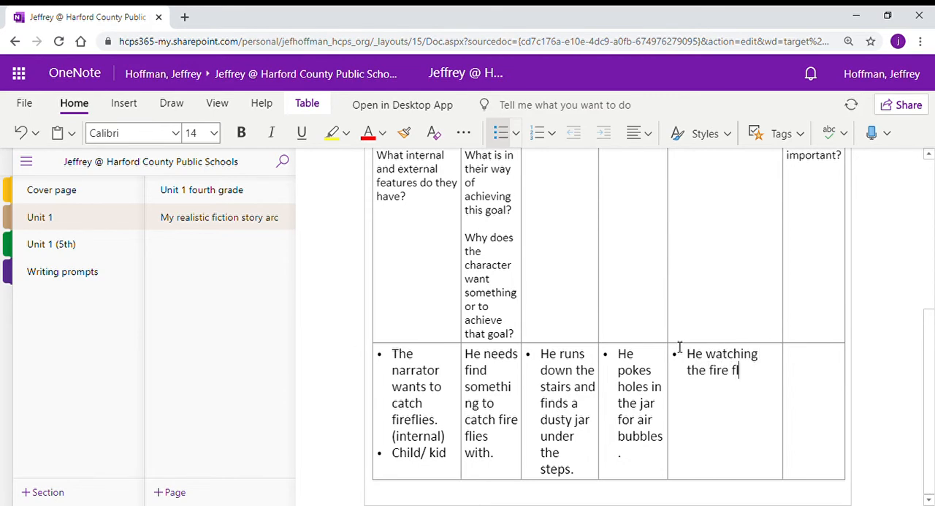
text(y lights fa)
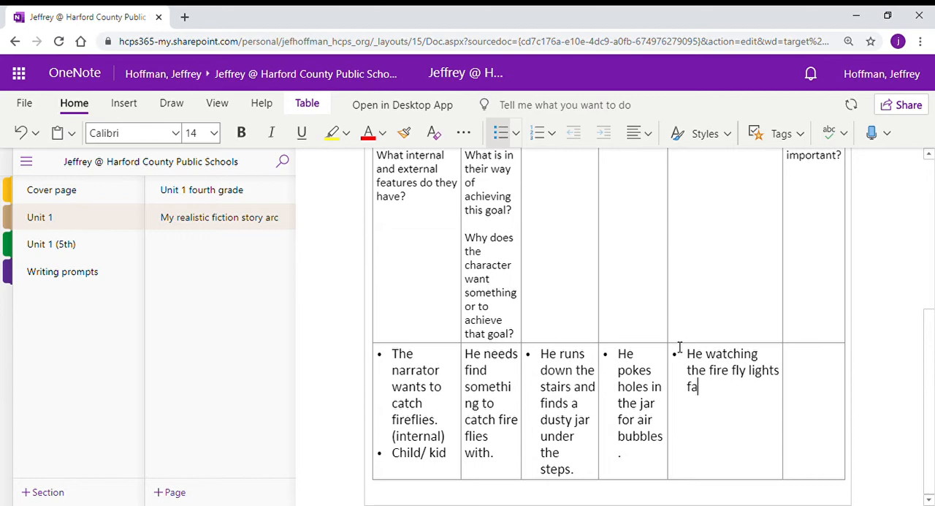
text(de in the dark and)
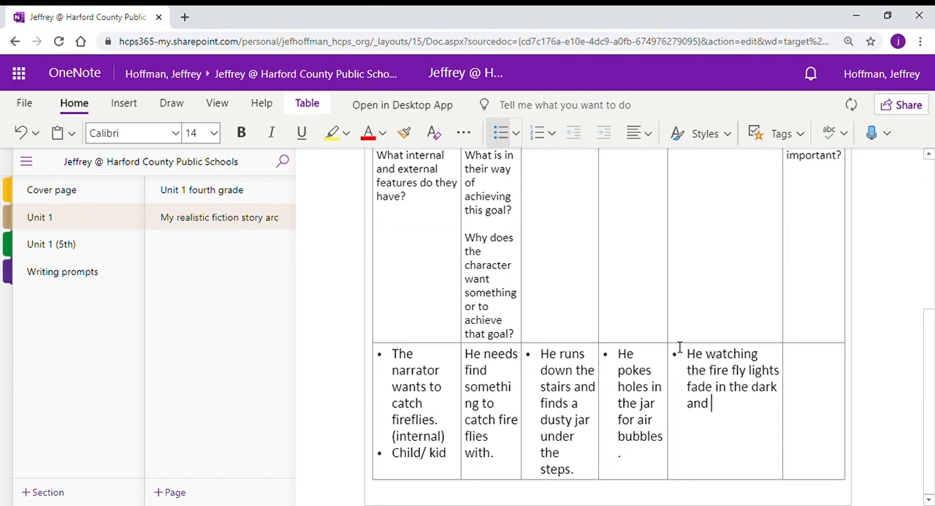
text(running to ca)
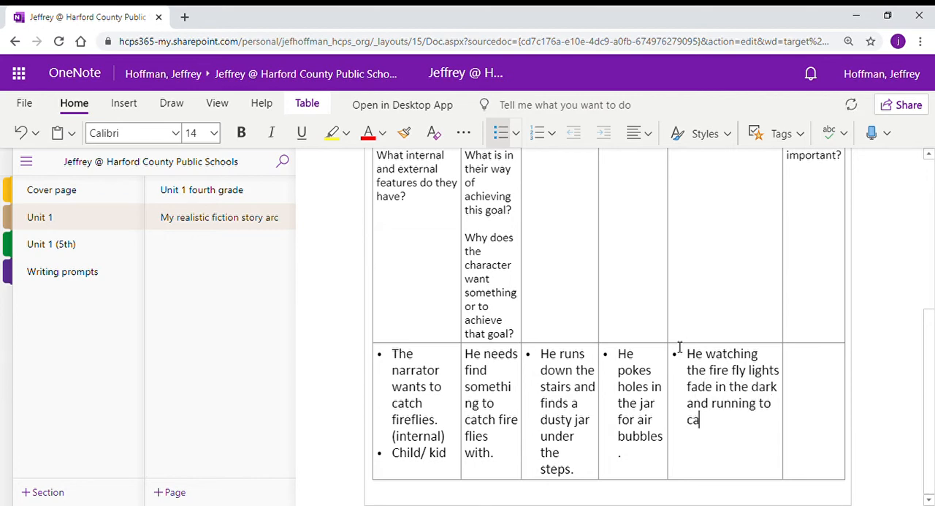
text(tch them.)
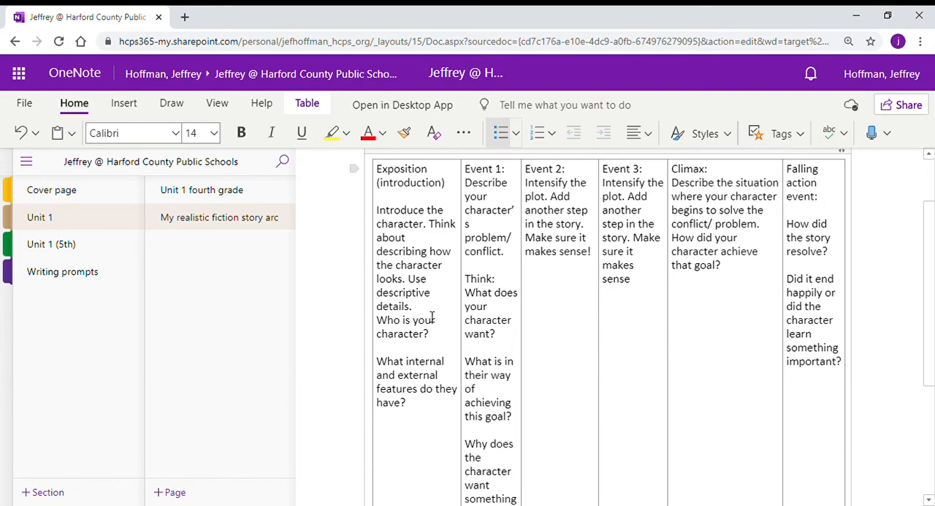
Add '(external)' after the 'Child/ kid' bullet in the Exposition cell.
scroll(down, 3)
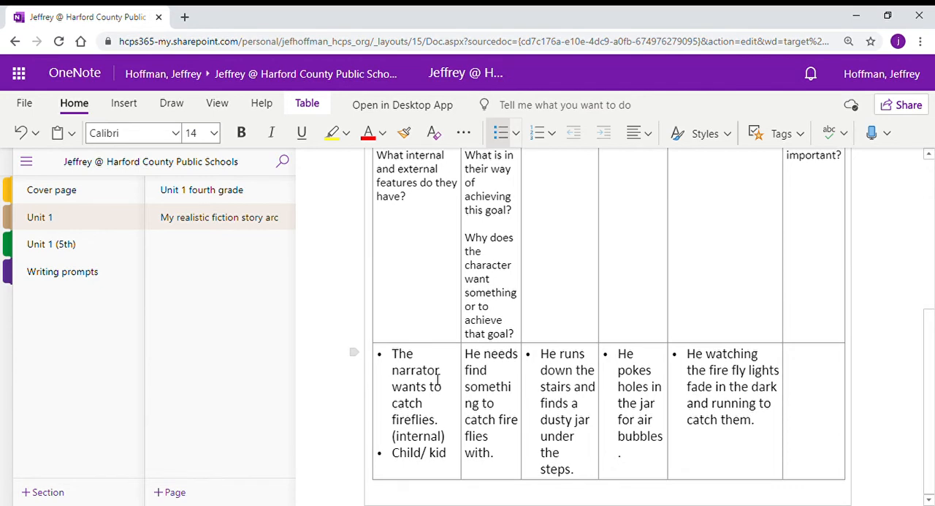
mouse_move(748, 419)
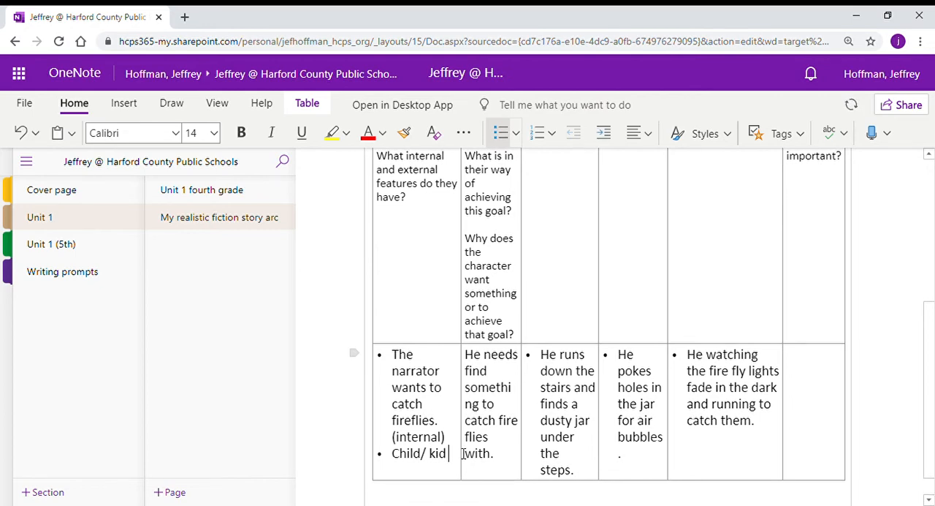
text((external)
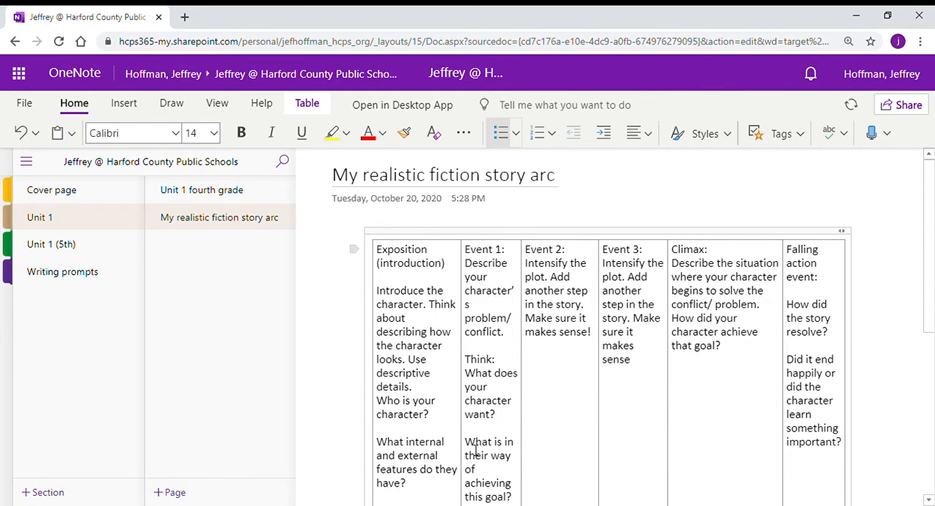
scroll(down, 3)
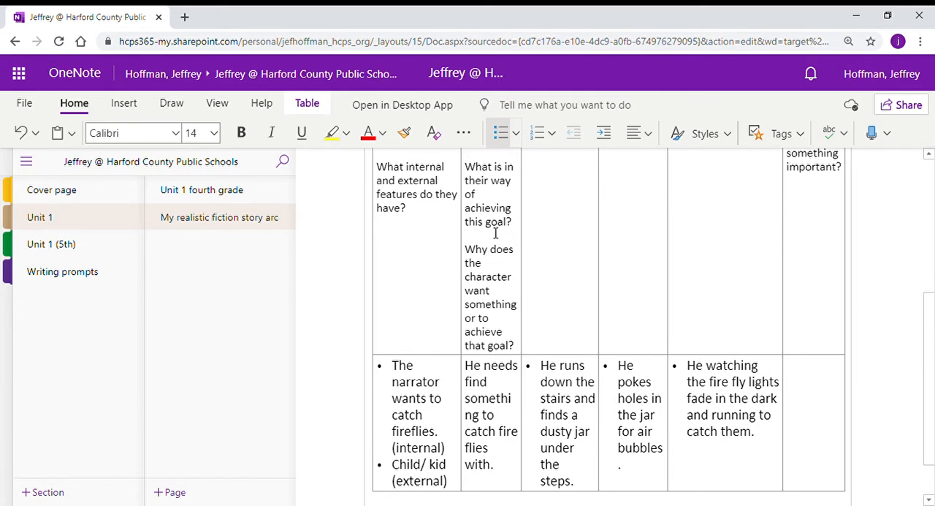
mouse_move(495, 254)
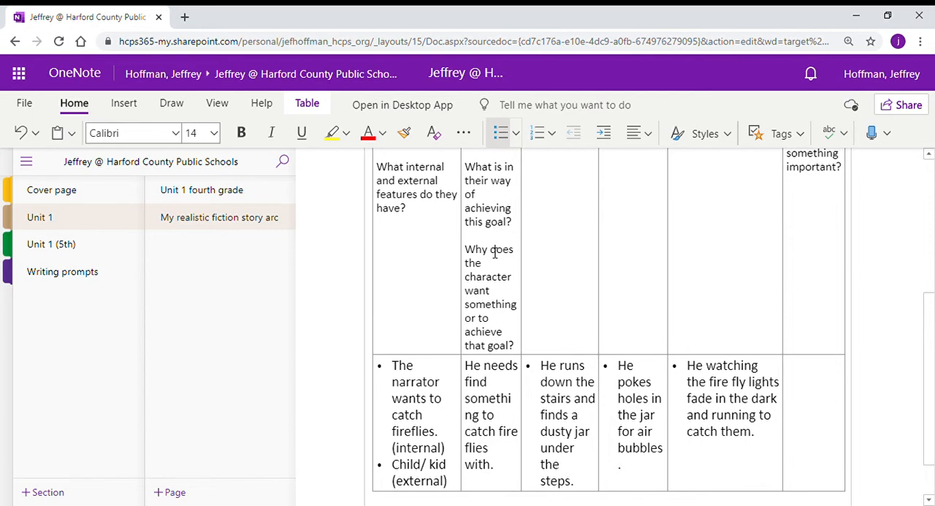
scroll(down, 3)
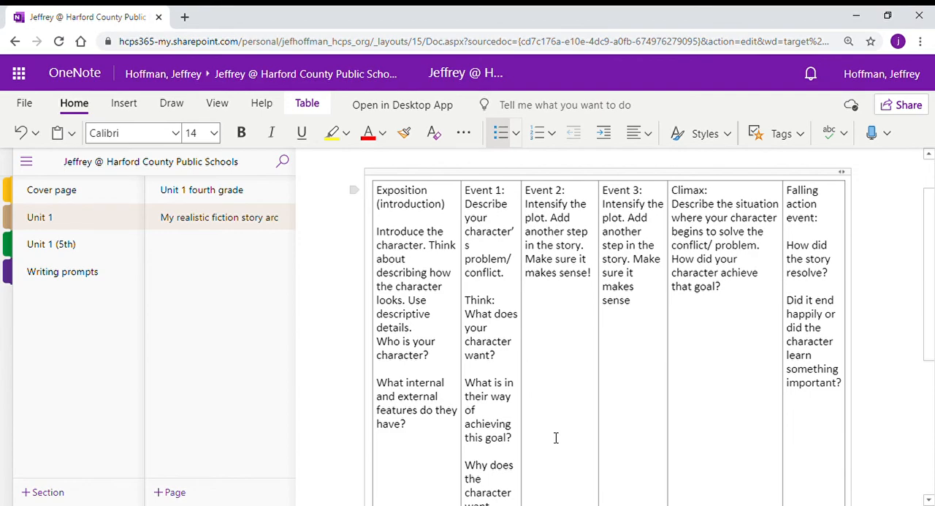
scroll(down, 3)
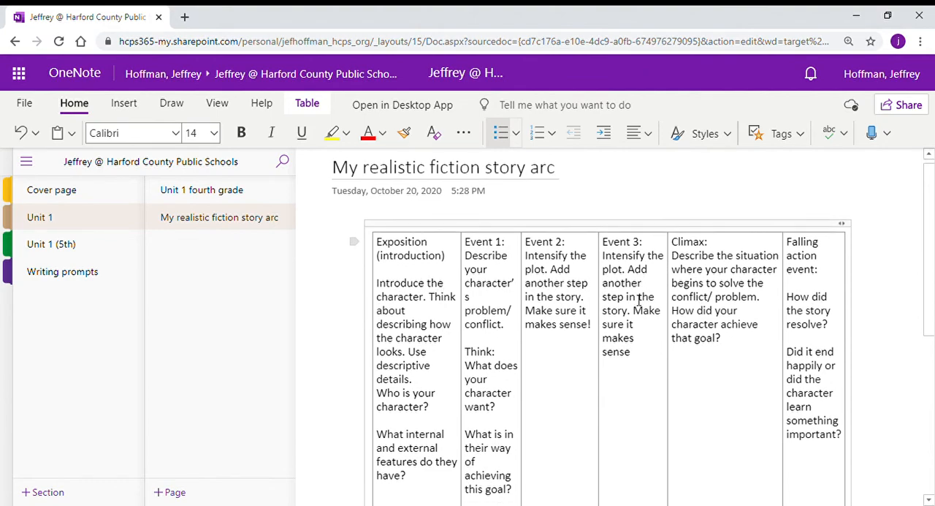
scroll(down, 3)
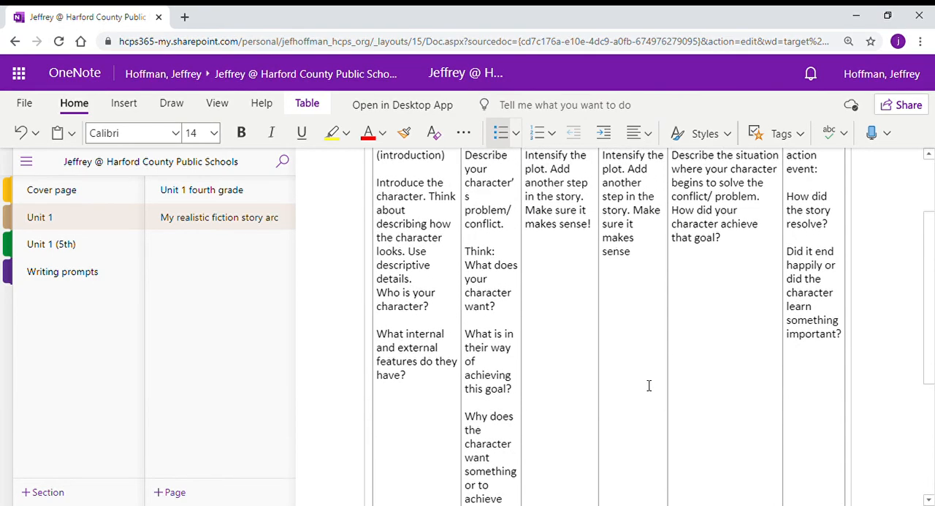
scroll(up, 3)
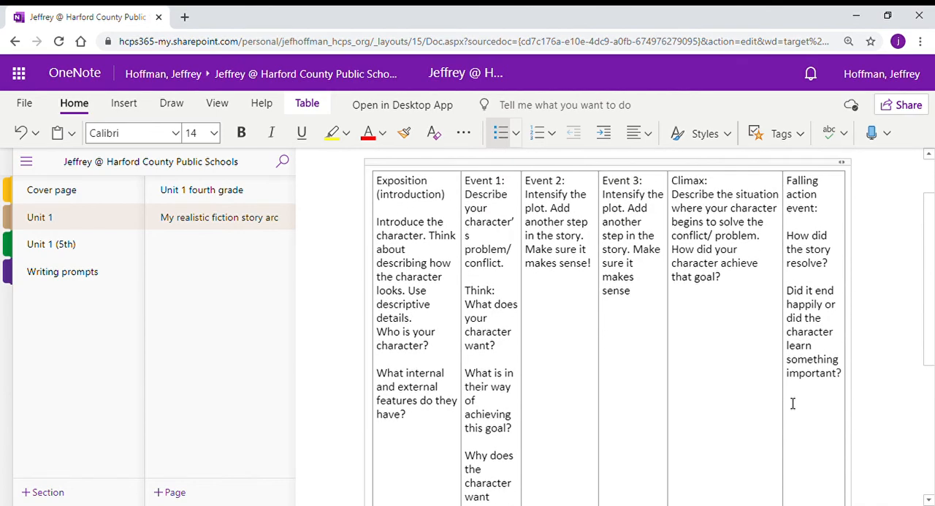
scroll(down, 3)
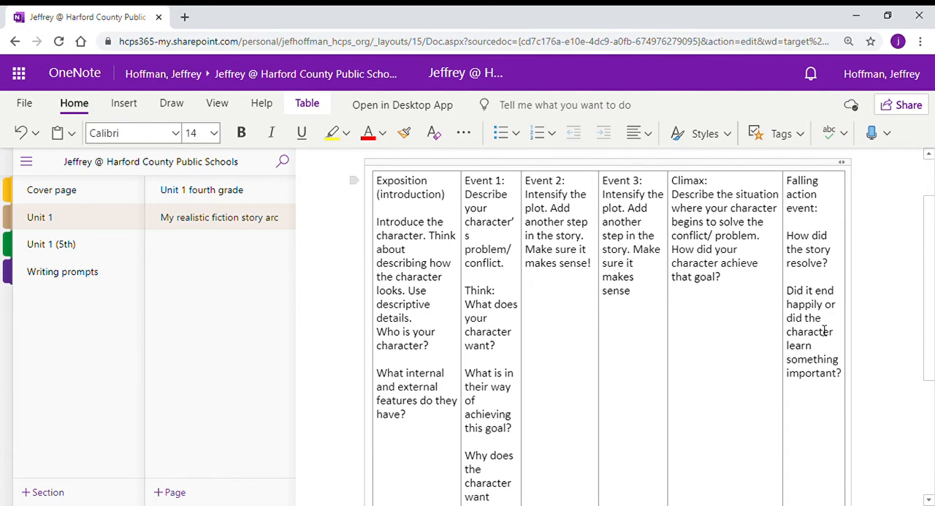
Enter the Falling action: 'He let the fireflies go and enjoyed their beauty in nature.'.
scroll(down, 3)
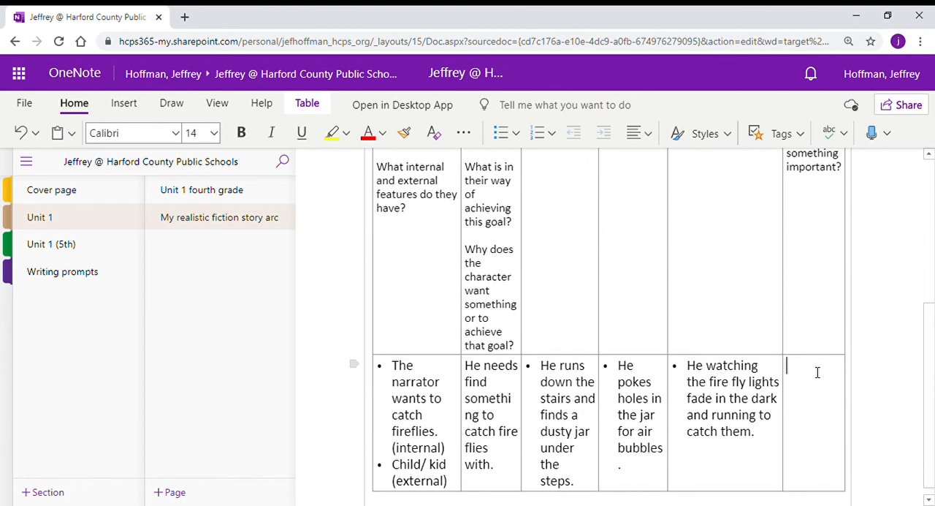
text(He)
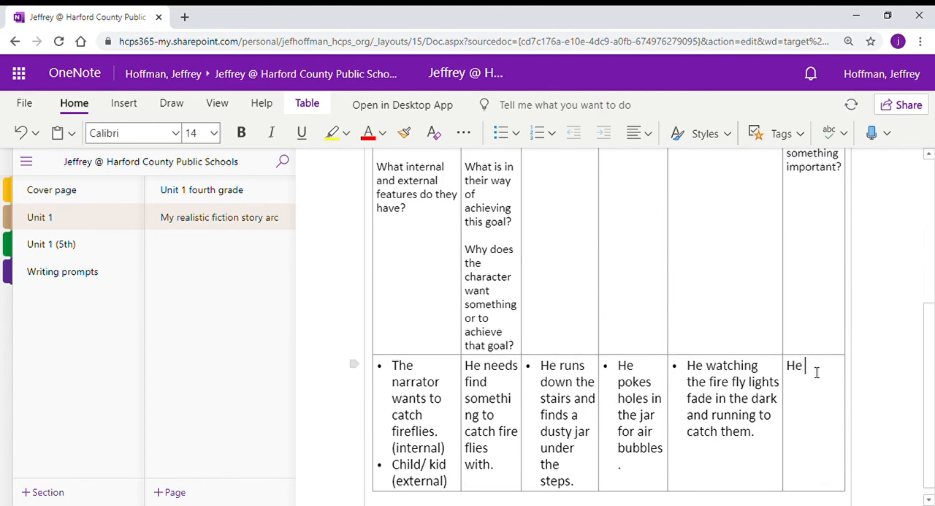
text(let the fireflies go and enjoyed their beauty i)
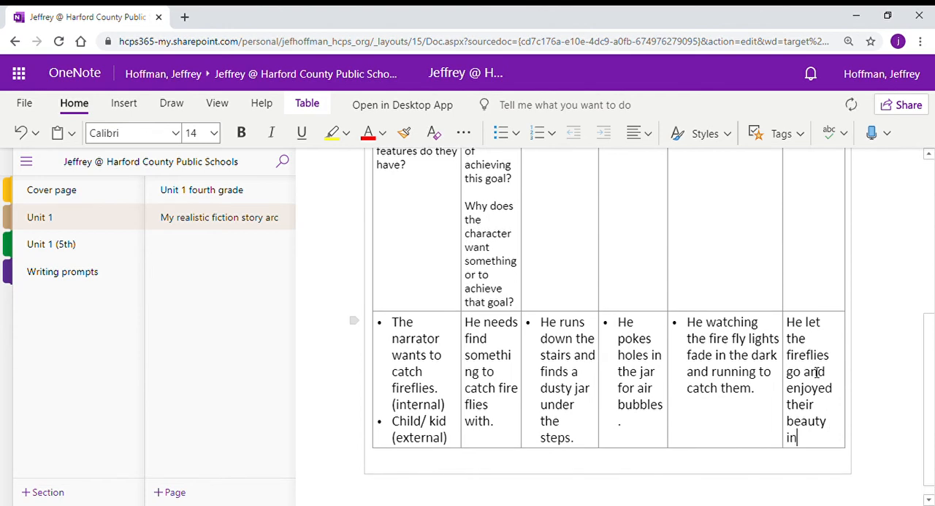
text(nature.)
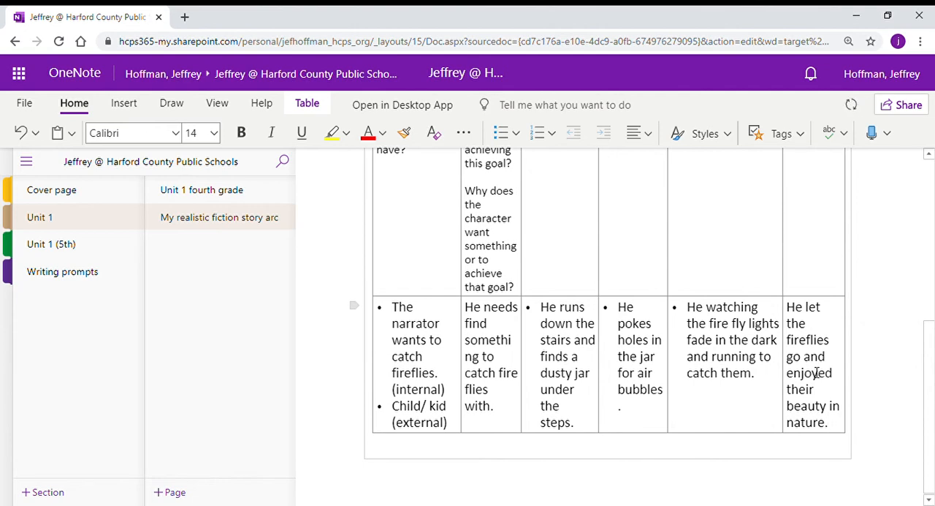
click(828, 421)
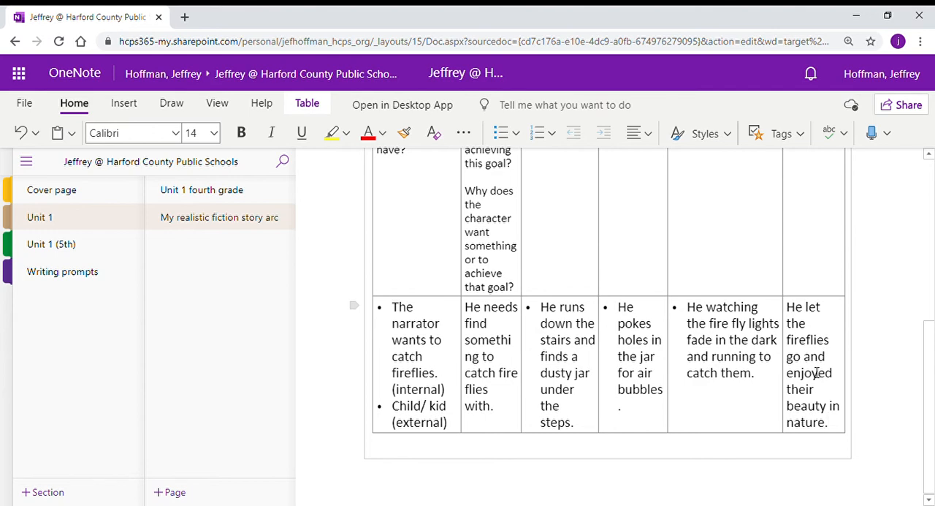
click(828, 422)
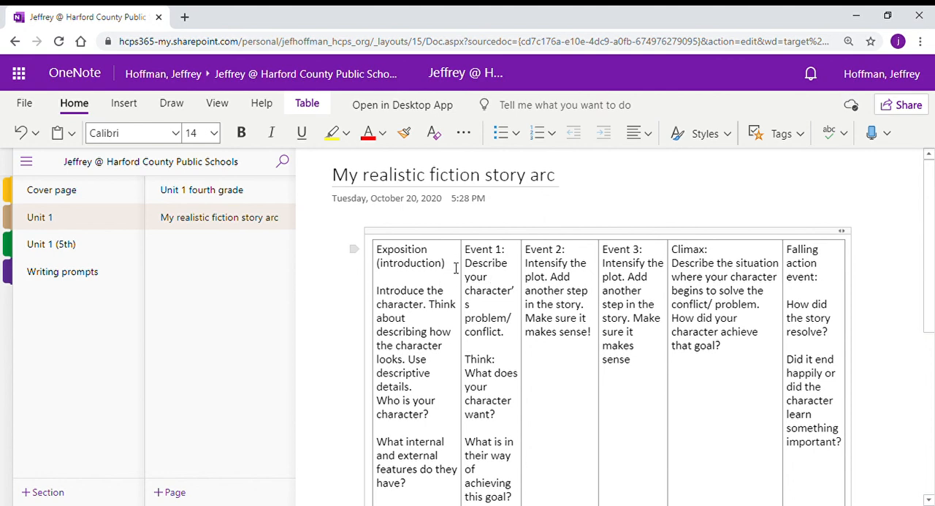
scroll(down, 3)
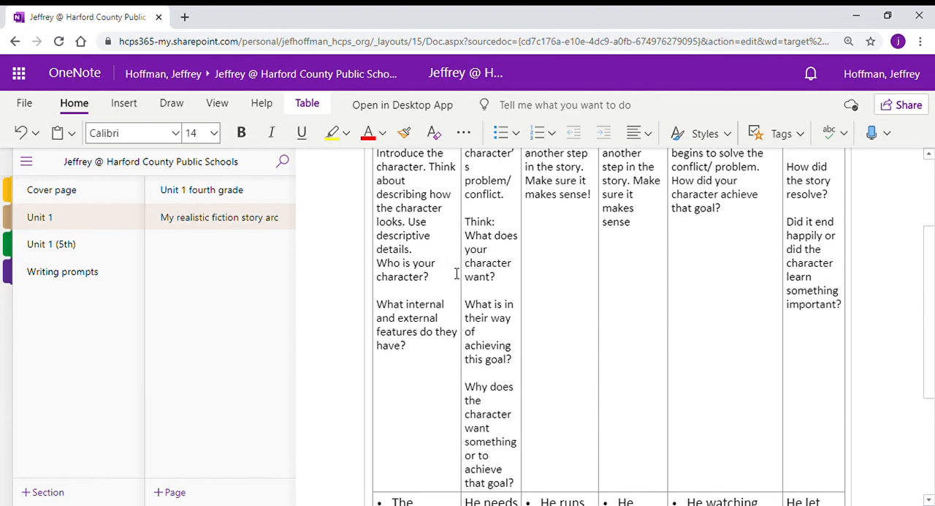